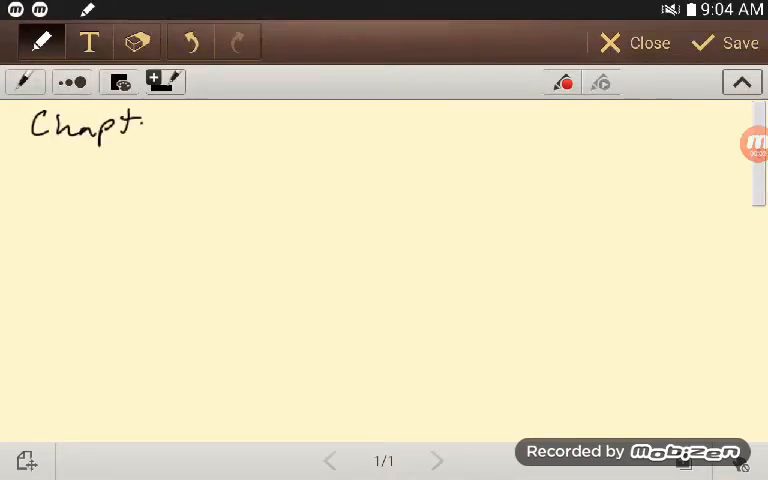
# Step: Handwrite the heading 'Chapter 6', then 'linear regression' and 'numerical response' beneath it
pyautogui.moveTo(140, 122); pyautogui.dragTo(195, 122)
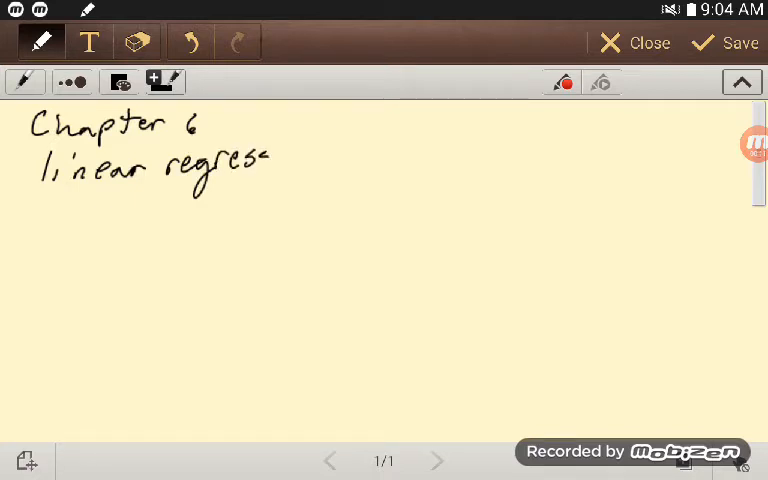
pyautogui.moveTo(260, 155); pyautogui.dragTo(318, 160)
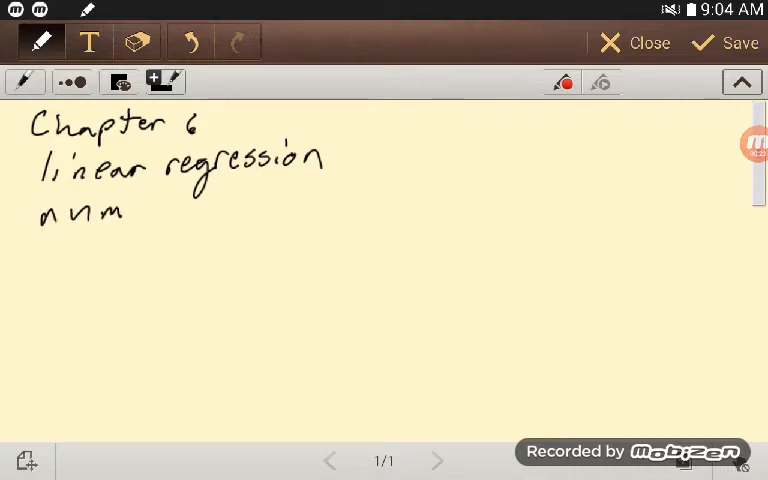
pyautogui.moveTo(120, 210); pyautogui.dragTo(210, 210)
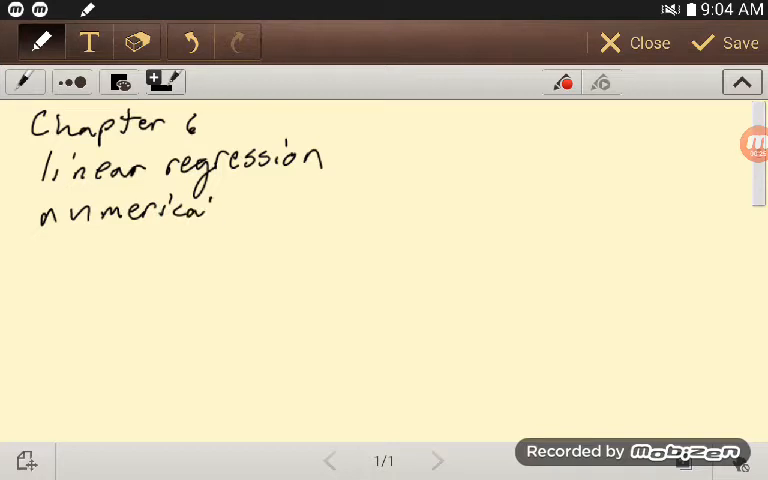
pyautogui.moveTo(235, 205); pyautogui.dragTo(275, 205)
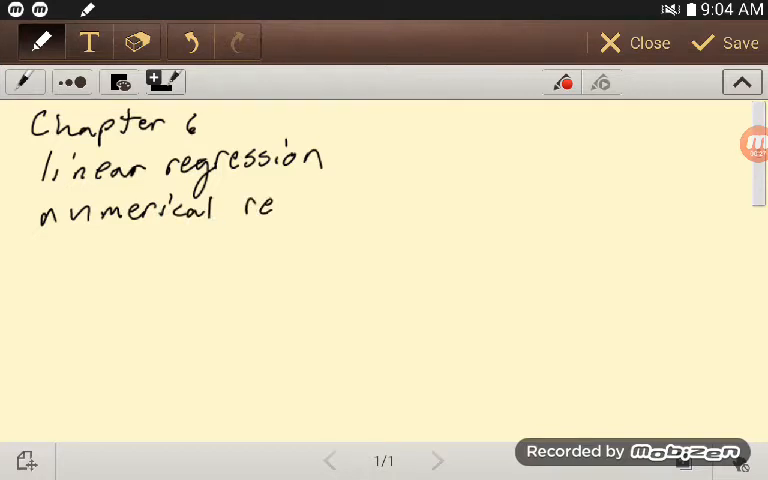
pyautogui.moveTo(275, 205); pyautogui.dragTo(310, 205)
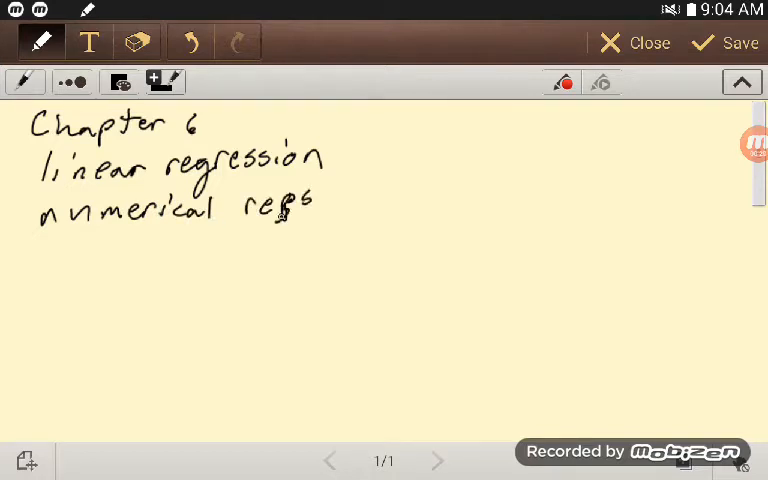
pyautogui.moveTo(300, 205); pyautogui.dragTo(335, 200)
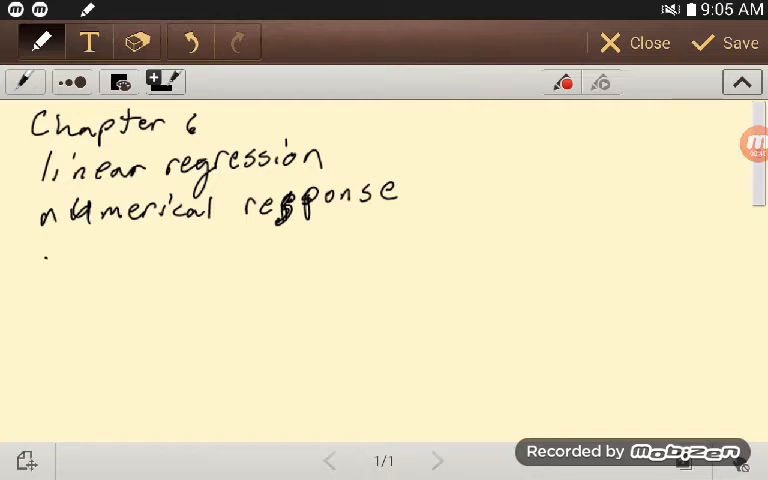
# Step: Handwrite 'expand lin reg to multiple variables' on a new line
pyautogui.moveTo(40, 255); pyautogui.dragTo(130, 255)
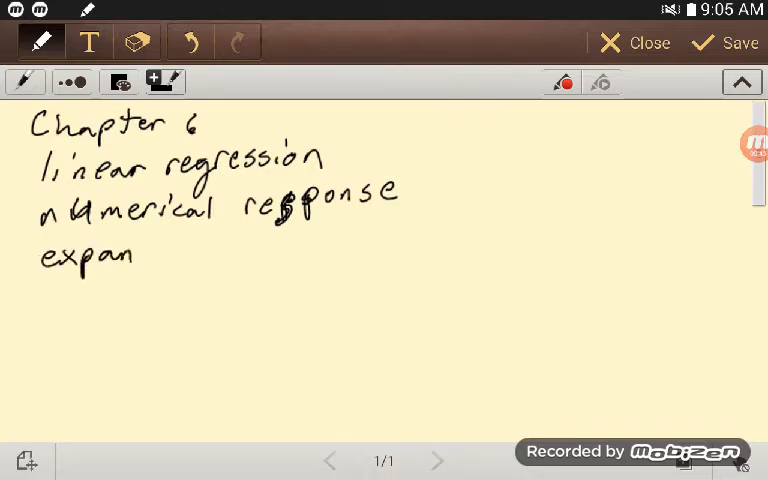
pyautogui.write('d')
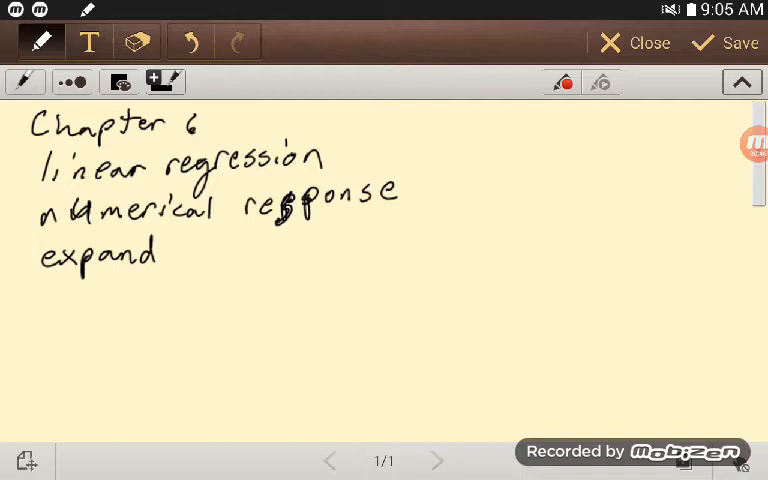
pyautogui.moveTo(175, 255); pyautogui.dragTo(225, 250)
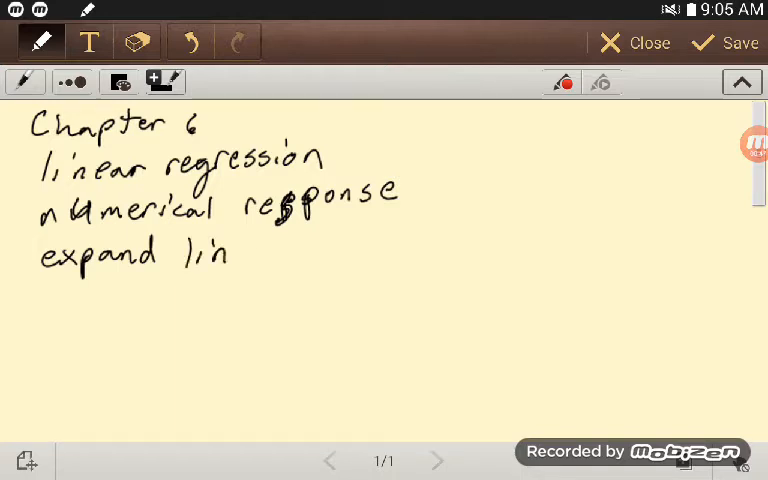
pyautogui.moveTo(245, 250); pyautogui.dragTo(295, 265)
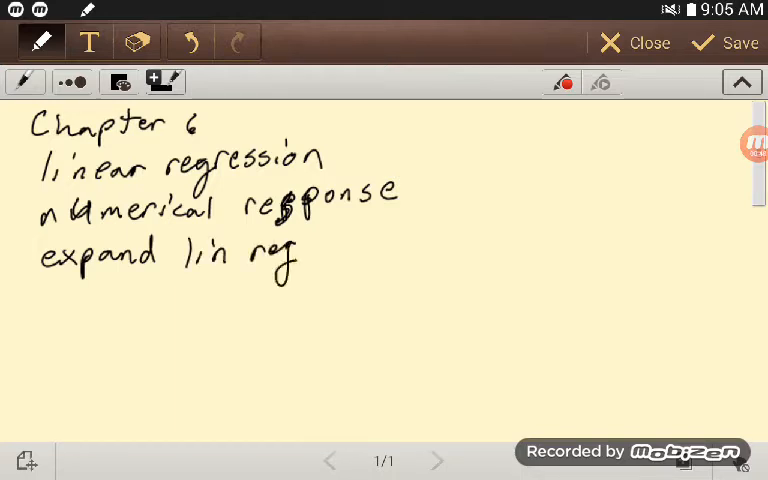
pyautogui.moveTo(320, 245); pyautogui.dragTo(400, 250)
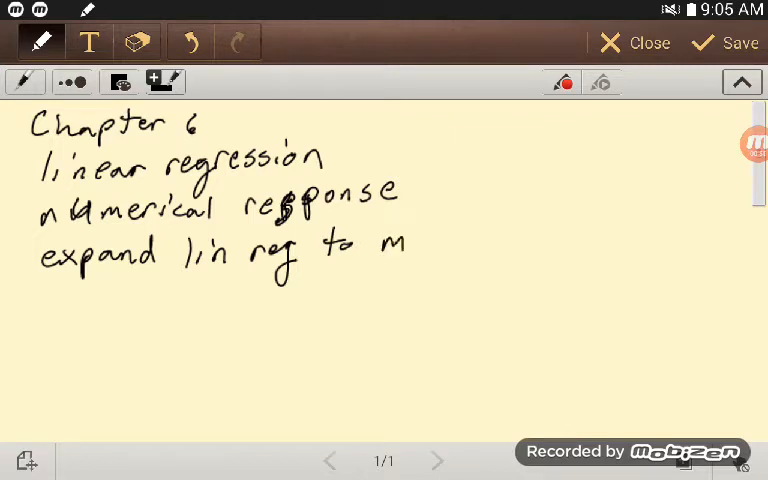
pyautogui.moveTo(400, 245); pyautogui.dragTo(460, 245)
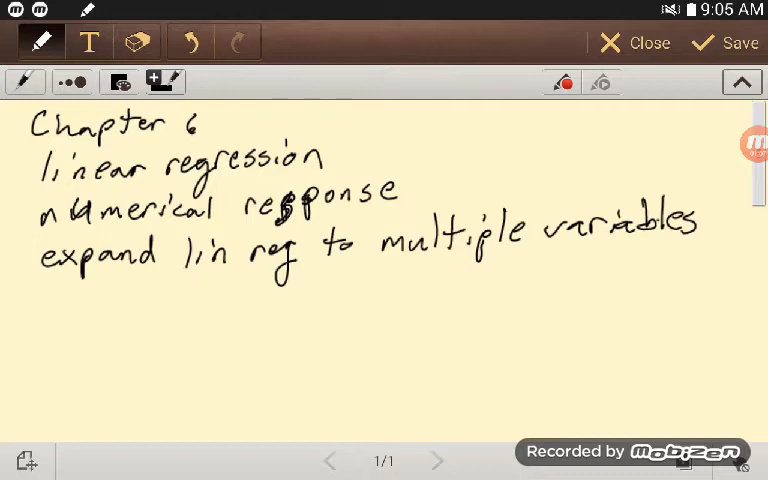
# Step: Continue with 'and a mix of numerical & categorical explanatory variables'
pyautogui.moveTo(130, 300); pyautogui.dragTo(155, 300)
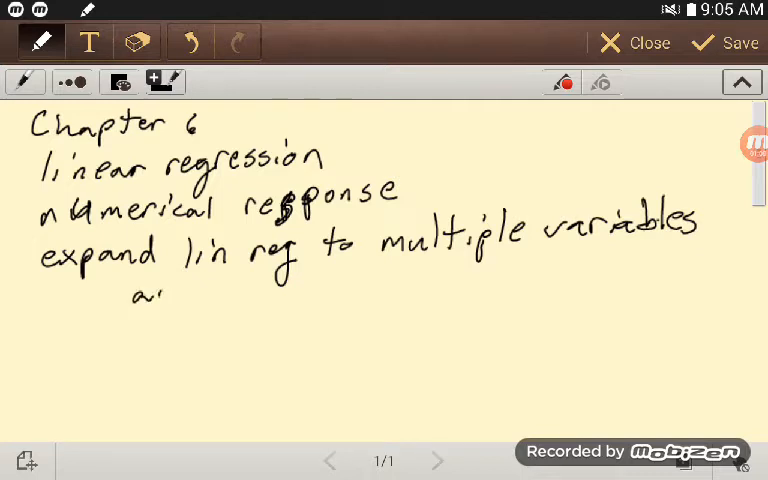
pyautogui.moveTo(130, 295); pyautogui.dragTo(270, 300)
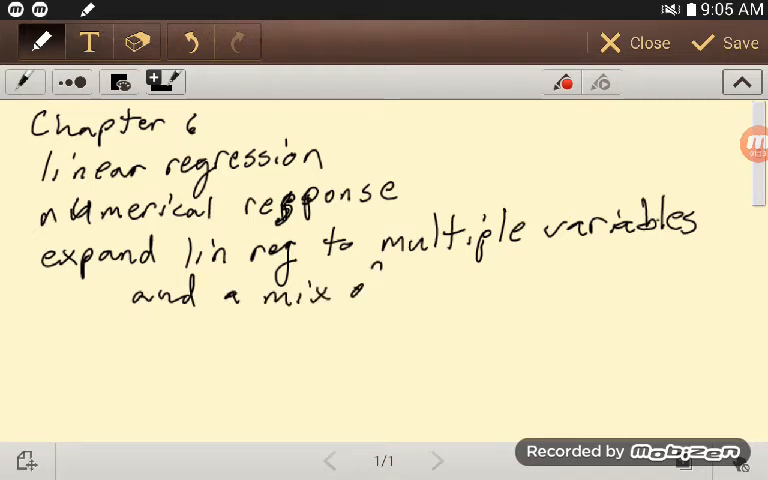
pyautogui.moveTo(370, 280); pyautogui.dragTo(445, 285)
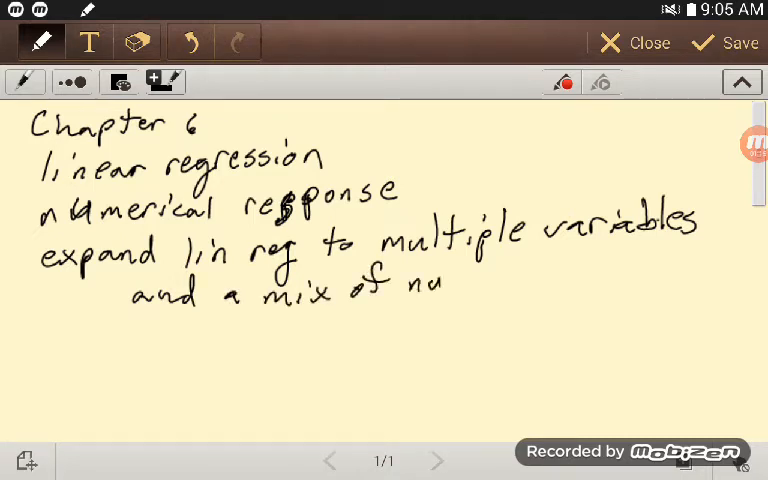
pyautogui.moveTo(445, 285); pyautogui.dragTo(520, 285)
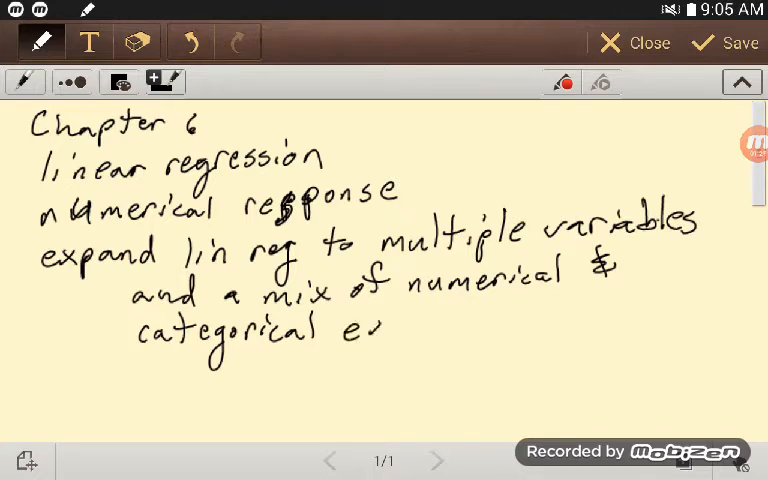
pyautogui.moveTo(378, 330); pyautogui.dragTo(418, 340)
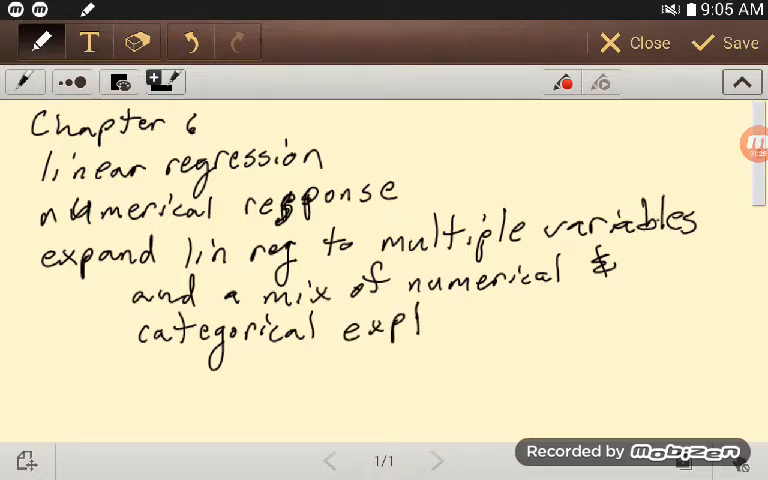
pyautogui.moveTo(410, 330); pyautogui.dragTo(480, 330)
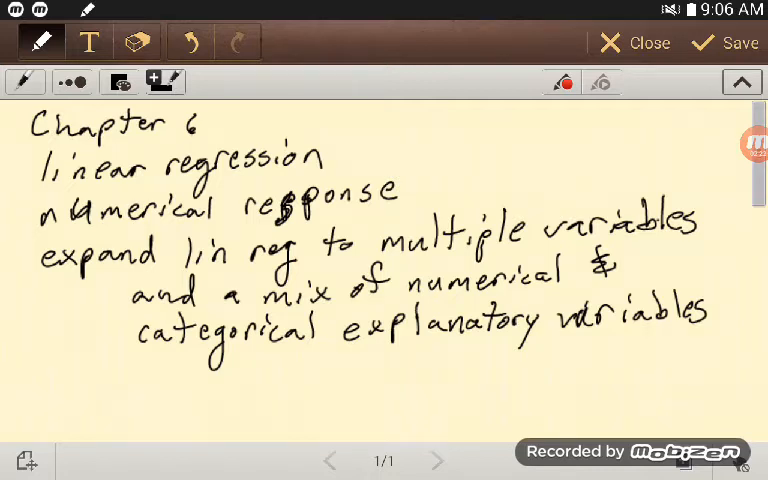
# Step: Handwrite 'babies file' and 'bwt birth weight' below the earlier notes
pyautogui.scroll(-3)
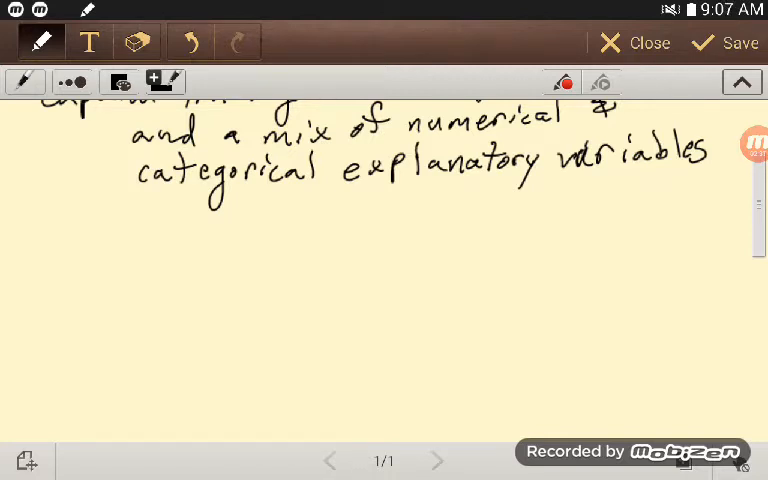
pyautogui.moveTo(48, 230); pyautogui.dragTo(80, 250)
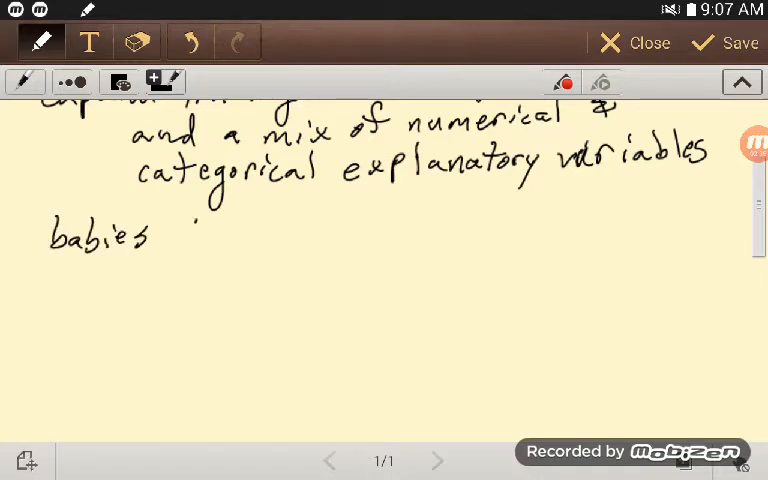
pyautogui.moveTo(175, 235); pyautogui.dragTo(255, 235)
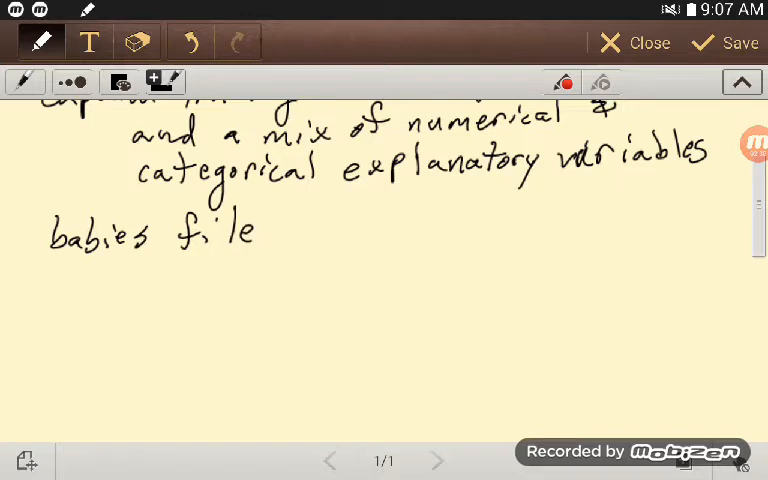
pyautogui.moveTo(55, 290); pyautogui.dragTo(100, 295)
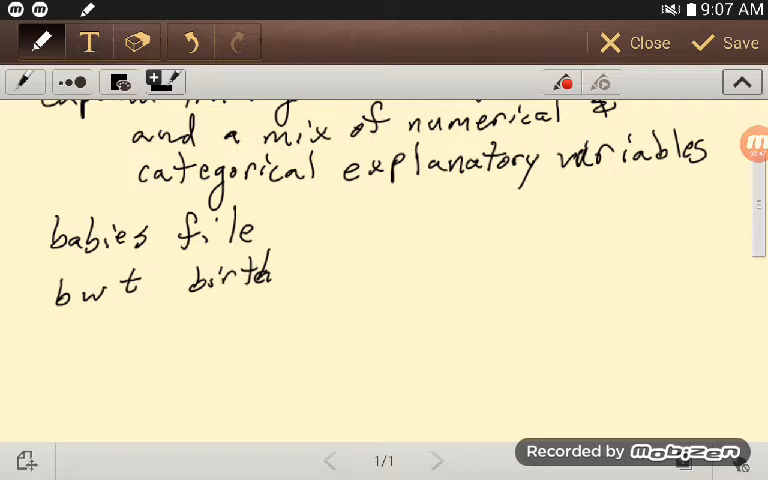
pyautogui.moveTo(285, 275); pyautogui.dragTo(365, 265)
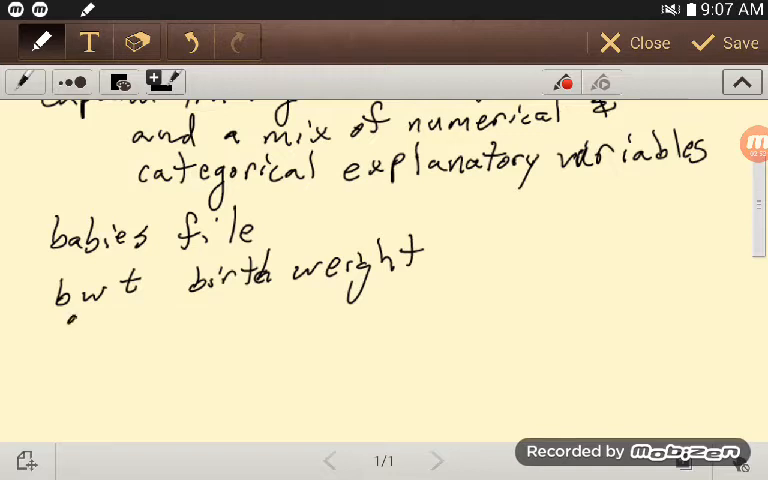
# Step: Add 'gestation' and 'parity – 1st or later child' to the variable list
pyautogui.moveTo(60, 320); pyautogui.dragTo(125, 345)
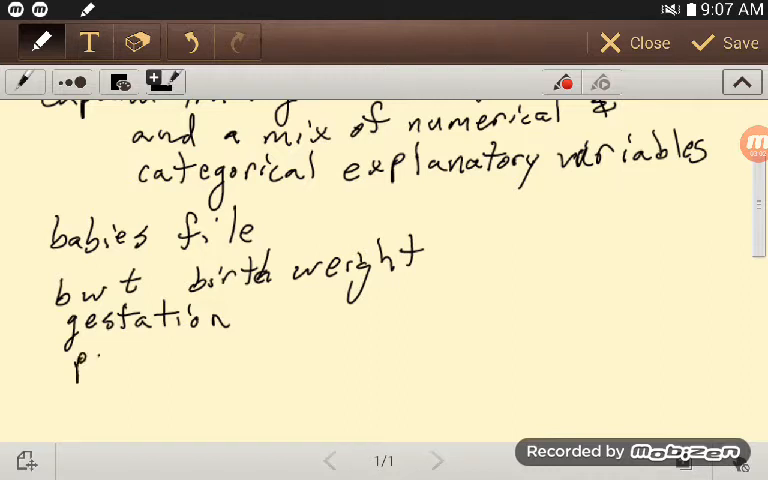
pyautogui.moveTo(70, 360); pyautogui.dragTo(175, 360)
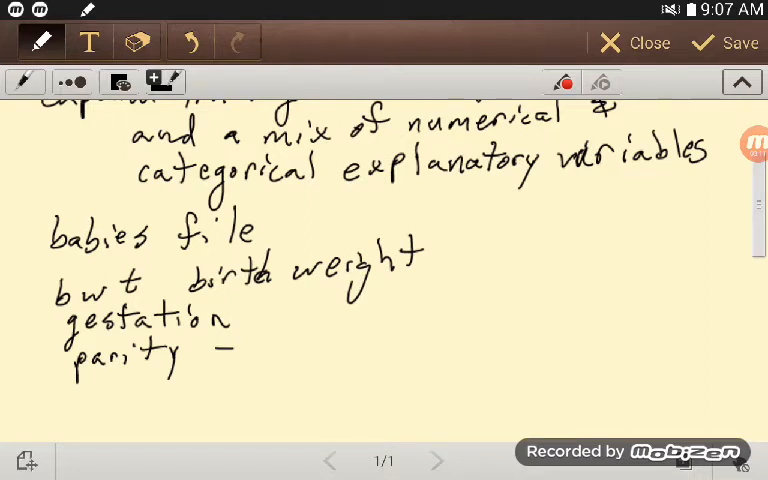
pyautogui.write('1st or later child')
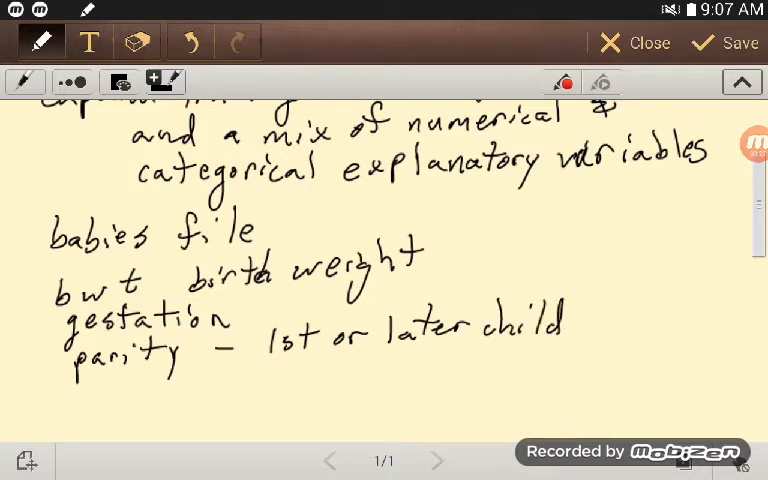
pyautogui.scroll(-3)
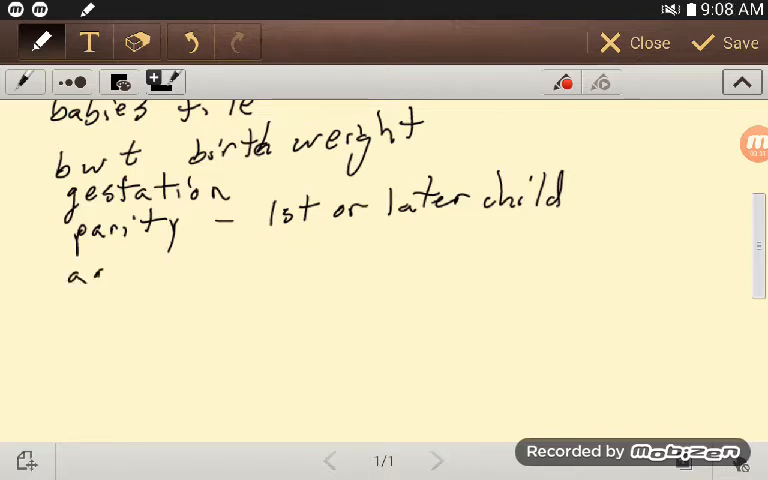
# Step: Add age mother, height, weight and smoker, labelling each num or categ
pyautogui.moveTo(100, 270); pyautogui.dragTo(130, 290)
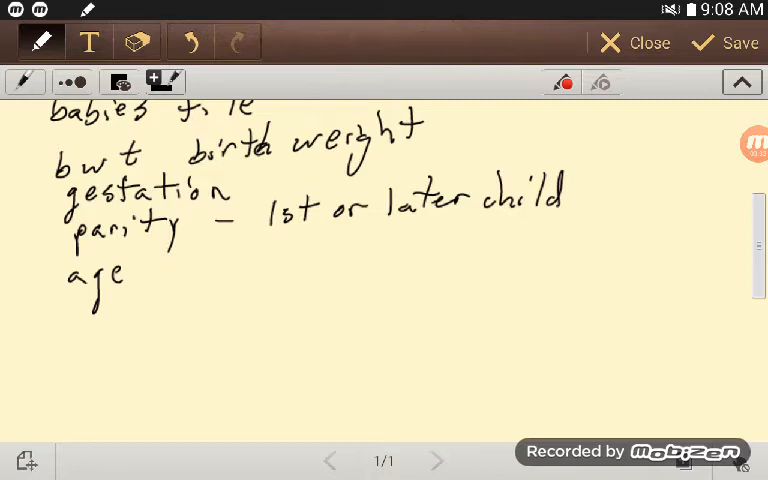
pyautogui.moveTo(160, 270); pyautogui.dragTo(220, 280)
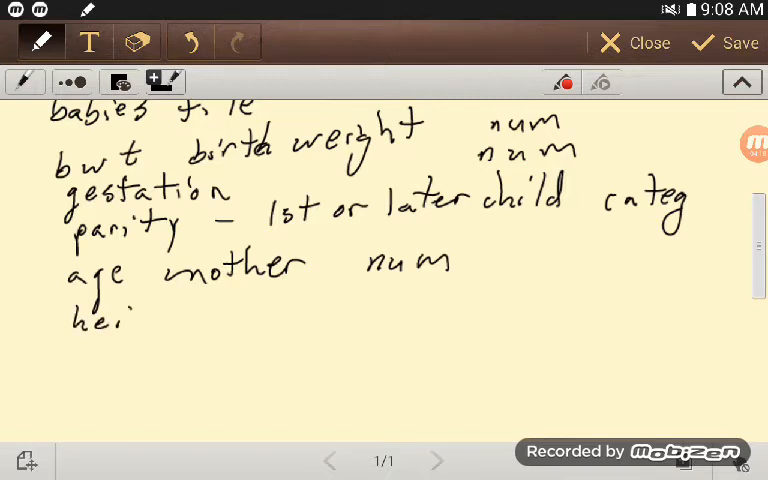
pyautogui.moveTo(120, 320); pyautogui.dragTo(180, 320)
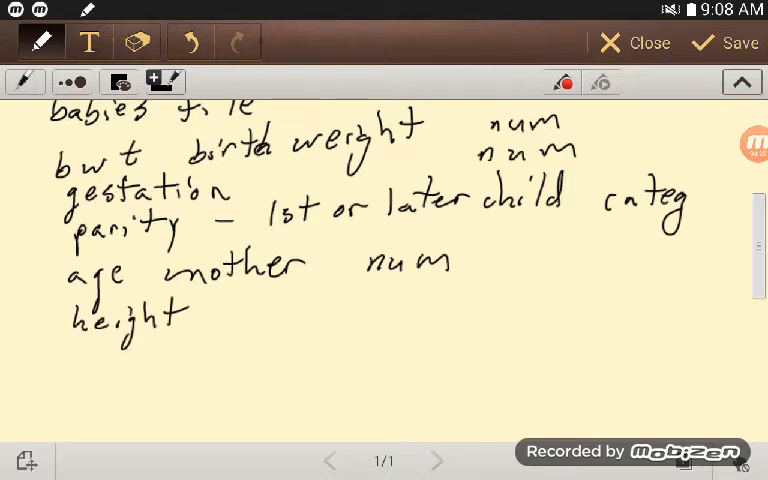
pyautogui.moveTo(365, 310); pyautogui.dragTo(455, 310)
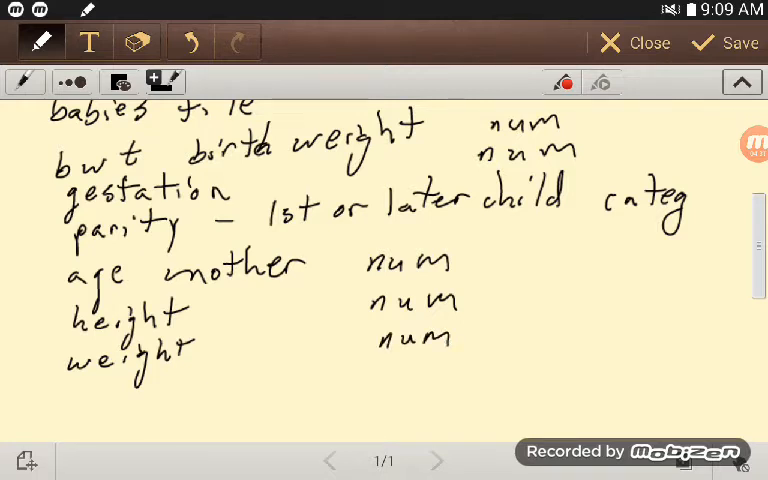
pyautogui.moveTo(75, 390); pyautogui.dragTo(130, 400)
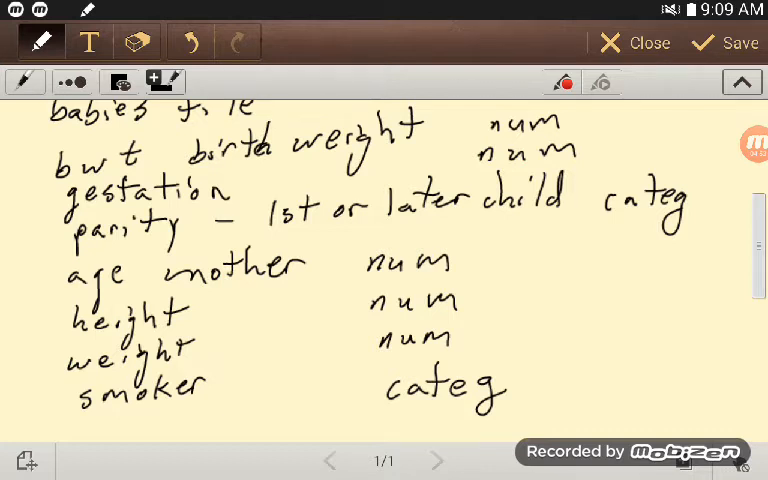
# Step: Draw a rectangle around 'age' in the variable list
pyautogui.scroll(-3)
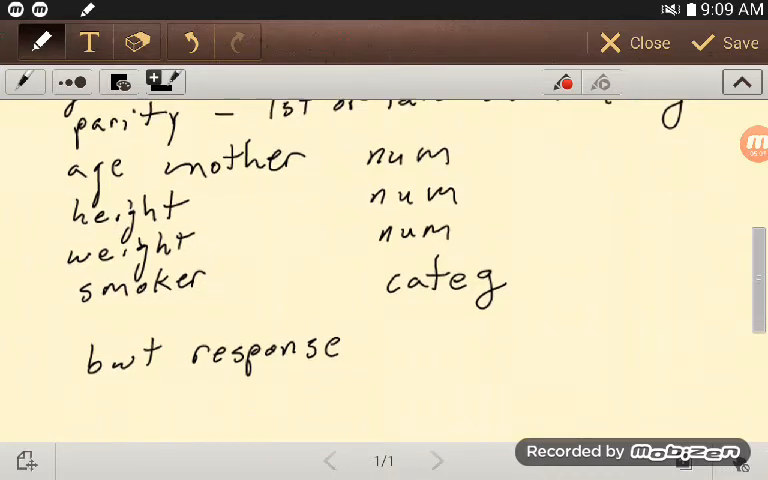
pyautogui.scroll(-3)
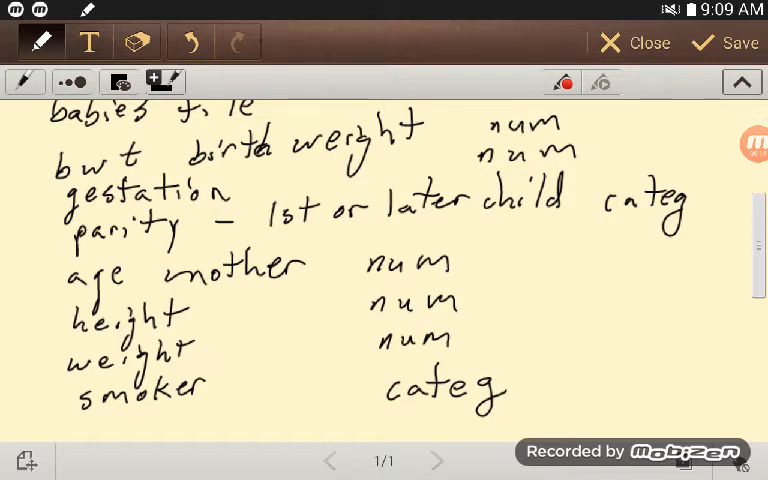
pyautogui.moveTo(60, 280); pyautogui.dragTo(150, 250)
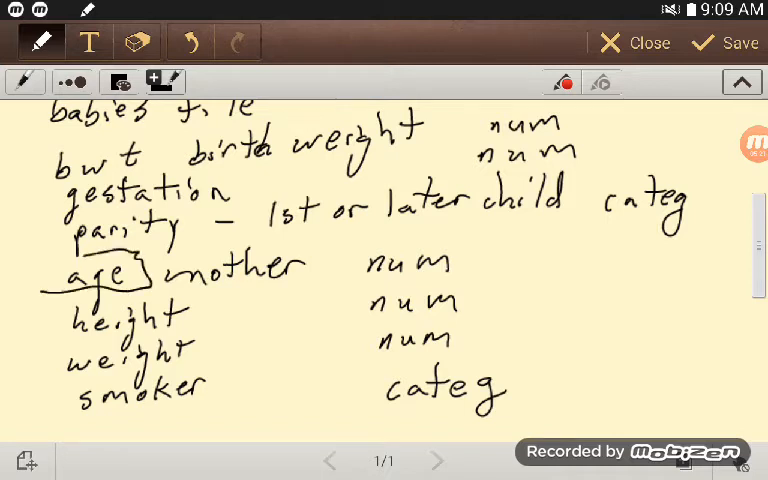
pyautogui.moveTo(45, 255); pyautogui.dragTo(150, 290)
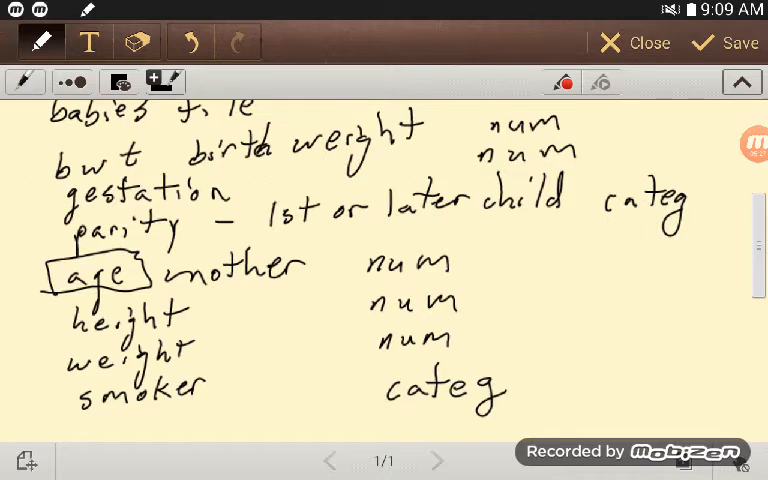
pyautogui.scroll(-3)
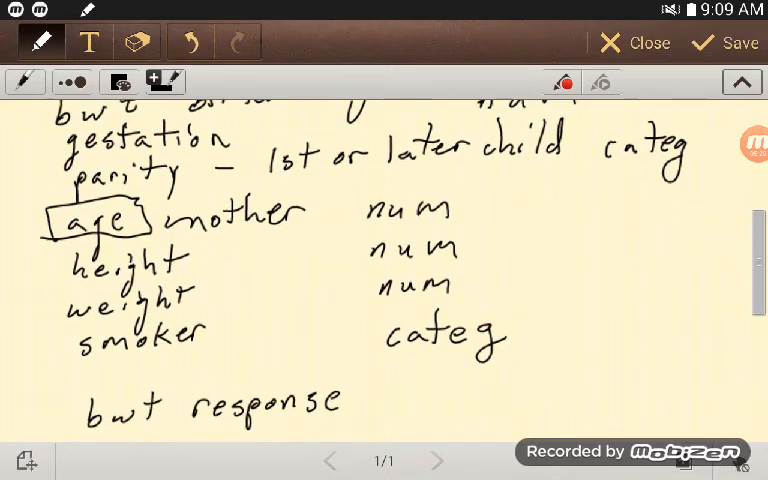
pyautogui.scroll(-3)
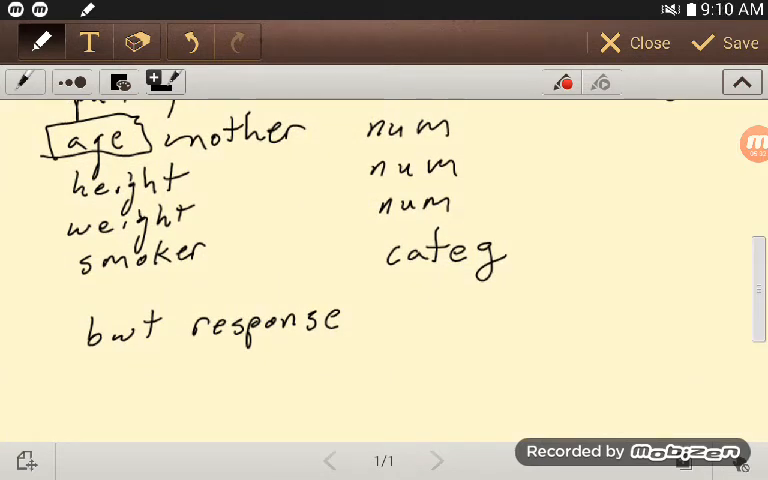
# Step: Write 'age explanatory' beneath the 'bwt response' line
pyautogui.moveTo(90, 370); pyautogui.dragTo(130, 385)
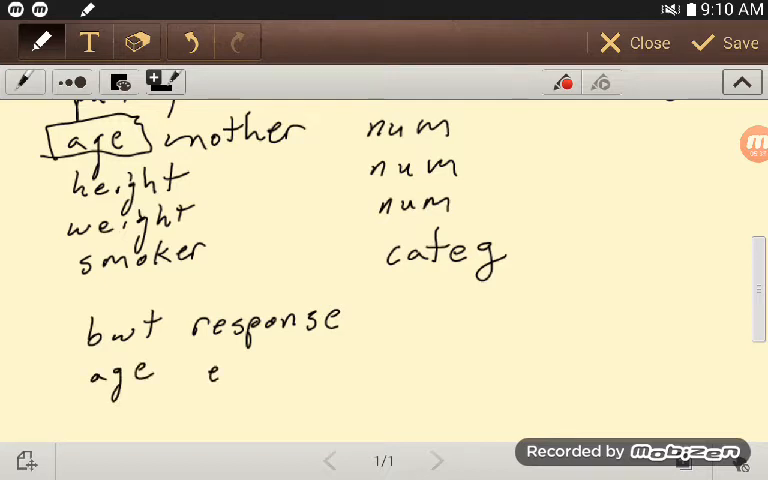
pyautogui.moveTo(210, 375); pyautogui.dragTo(265, 375)
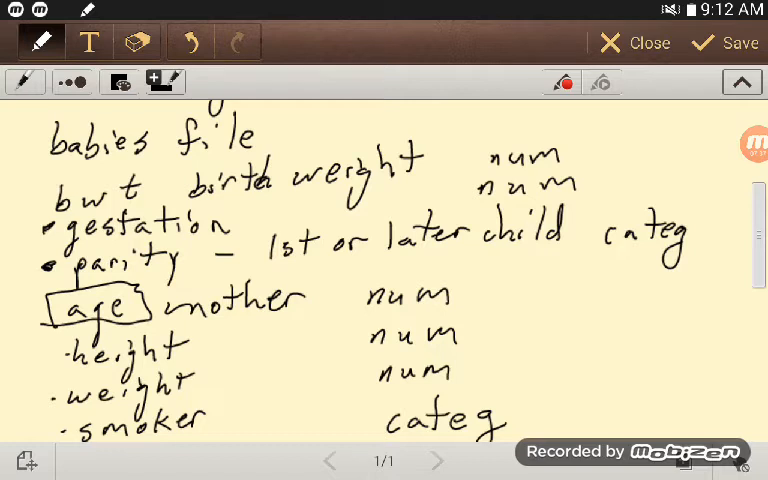
# Step: Write 'gest, parity, height, weight, smoker' with 'confounding' beneath it
pyautogui.scroll(-3)
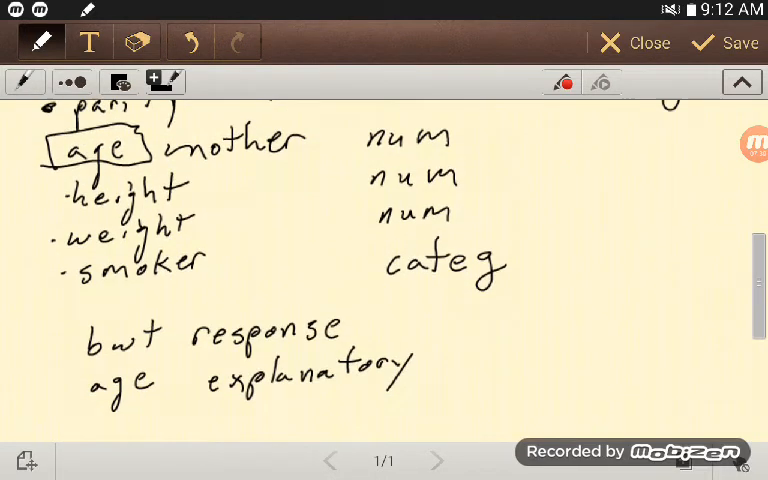
pyautogui.scroll(-3)
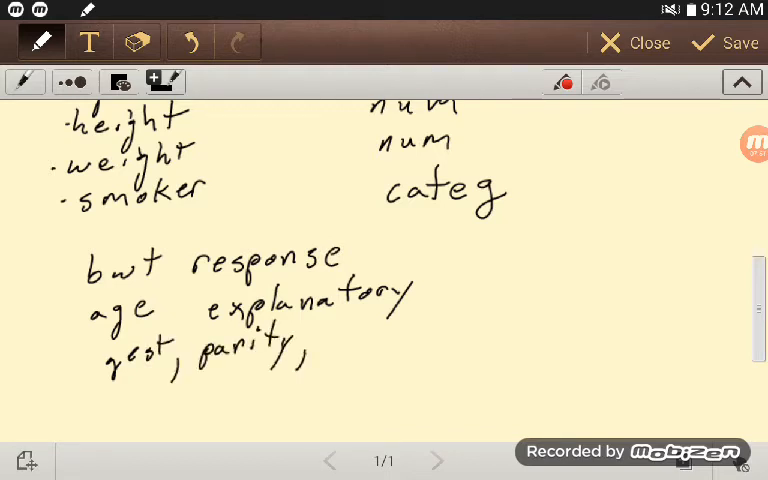
pyautogui.moveTo(315, 345); pyautogui.dragTo(375, 345)
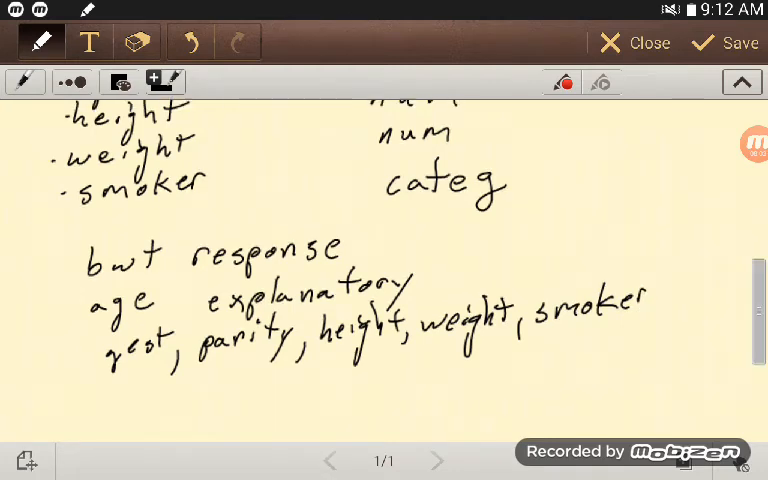
pyautogui.scroll(-3)
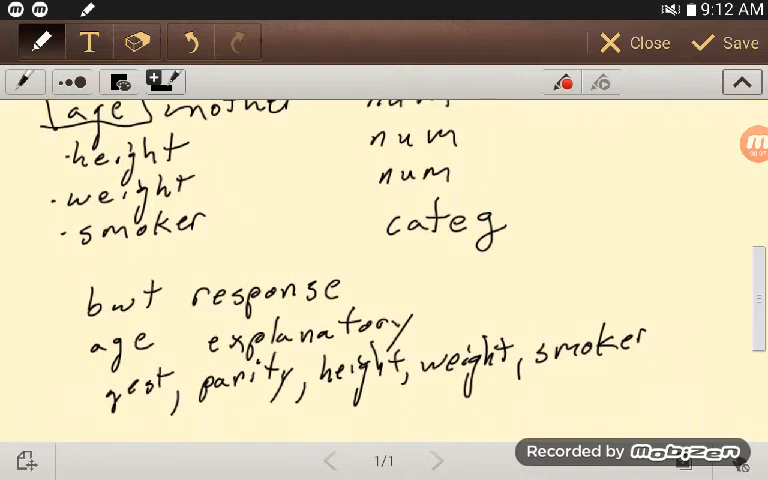
pyautogui.scroll(-3)
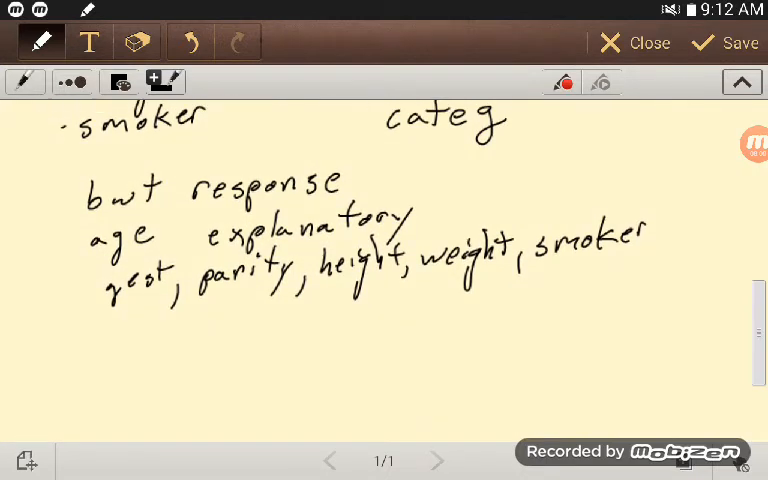
pyautogui.moveTo(295, 320); pyautogui.dragTo(345, 315)
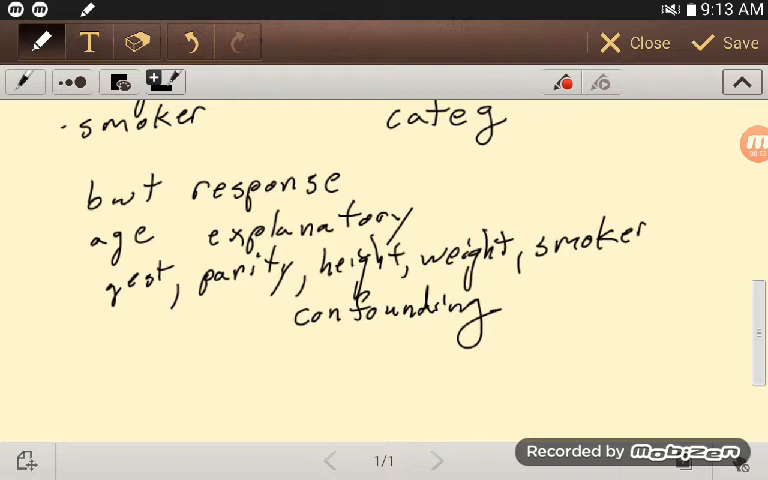
# Step: Draw a curved bracket grouping the age and confounding-variable lines
pyautogui.moveTo(85, 225); pyautogui.dragTo(190, 360)
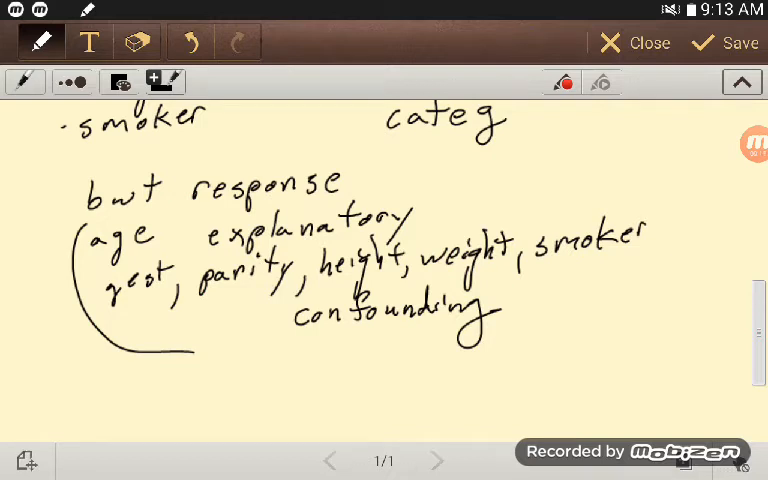
pyautogui.scroll(-3)
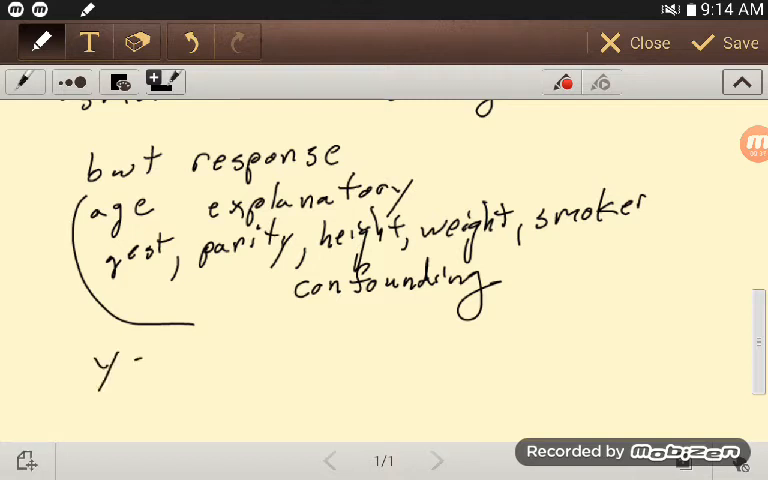
# Step: Write y = mx + b, cross it out, and write y = bx + a
pyautogui.moveTo(130, 360); pyautogui.dragTo(155, 370)
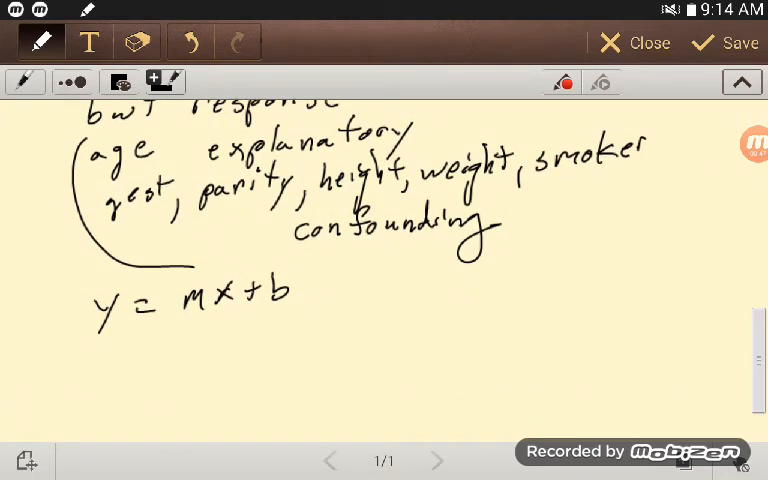
pyautogui.moveTo(90, 298); pyautogui.dragTo(320, 292)
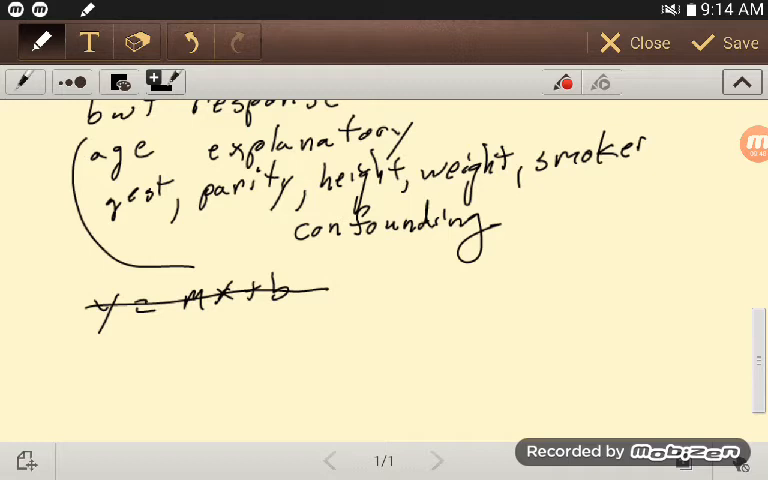
pyautogui.moveTo(105, 345); pyautogui.dragTo(160, 350)
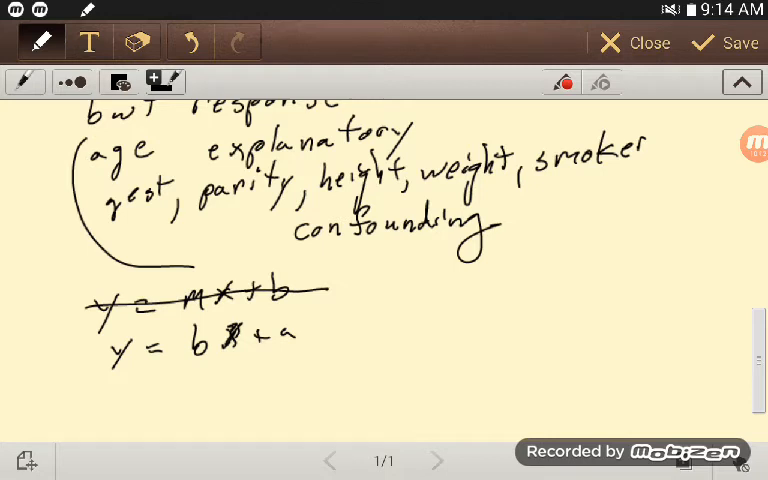
# Step: Write y = βx + α and strike out the y = bx + a version
pyautogui.moveTo(110, 380); pyautogui.dragTo(160, 385)
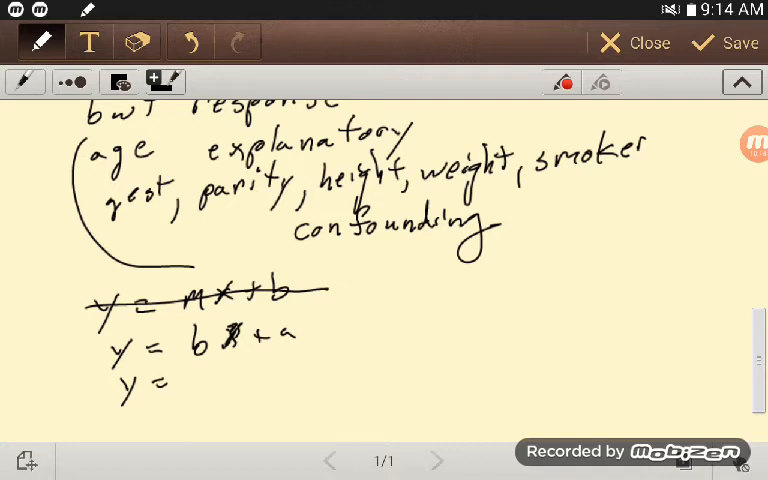
pyautogui.moveTo(178, 370); pyautogui.dragTo(195, 395)
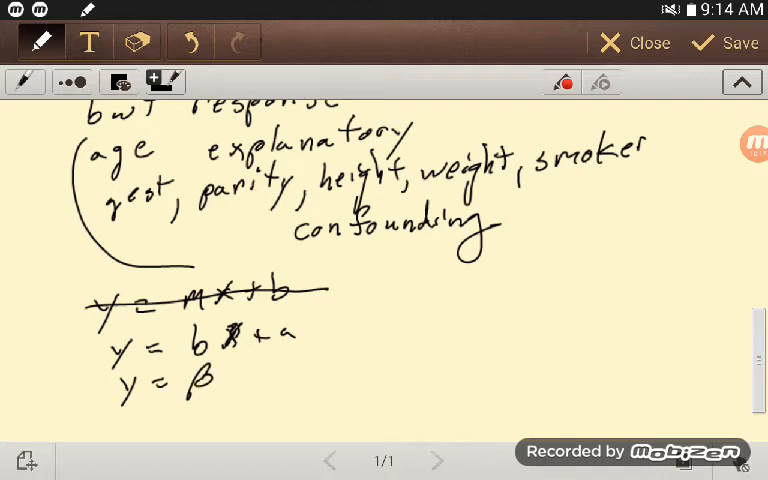
pyautogui.moveTo(210, 380); pyautogui.dragTo(270, 375)
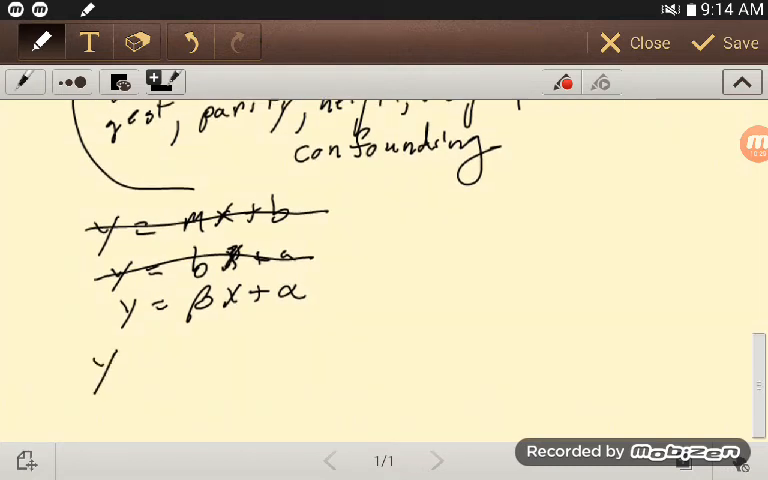
# Step: Write y = β1x1 + β2x2 + β3x3 + … + βkXk + α
pyautogui.moveTo(118, 365); pyautogui.dragTo(145, 365)
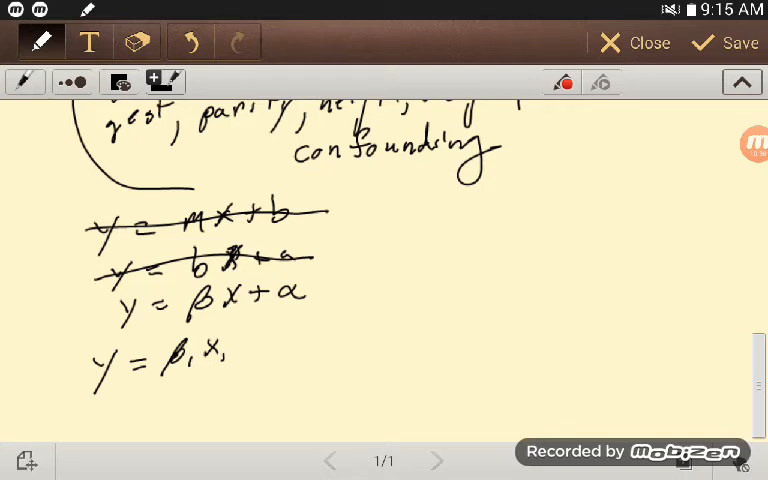
pyautogui.moveTo(240, 355); pyautogui.dragTo(285, 345)
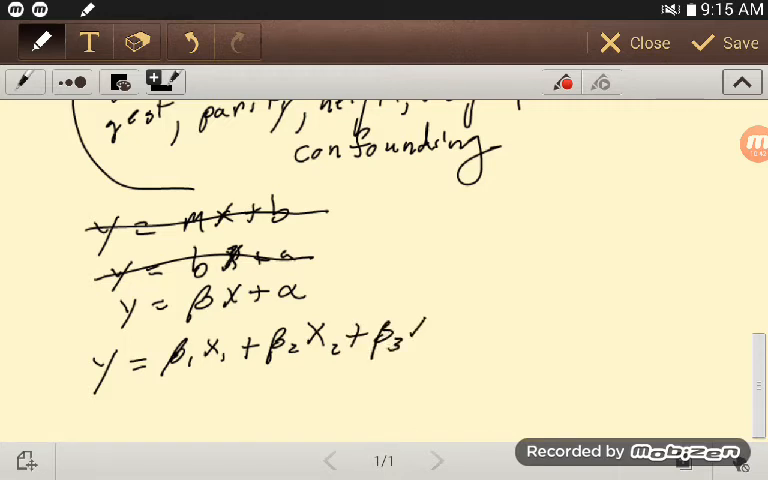
pyautogui.moveTo(415, 335); pyautogui.dragTo(475, 335)
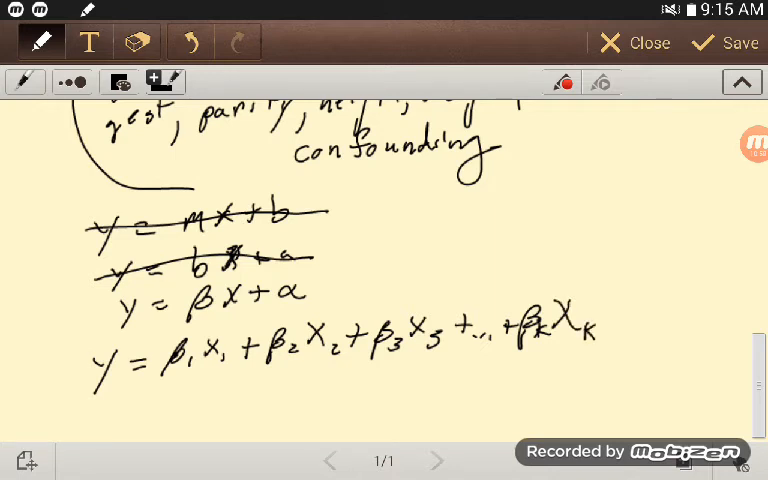
pyautogui.click(627, 315)
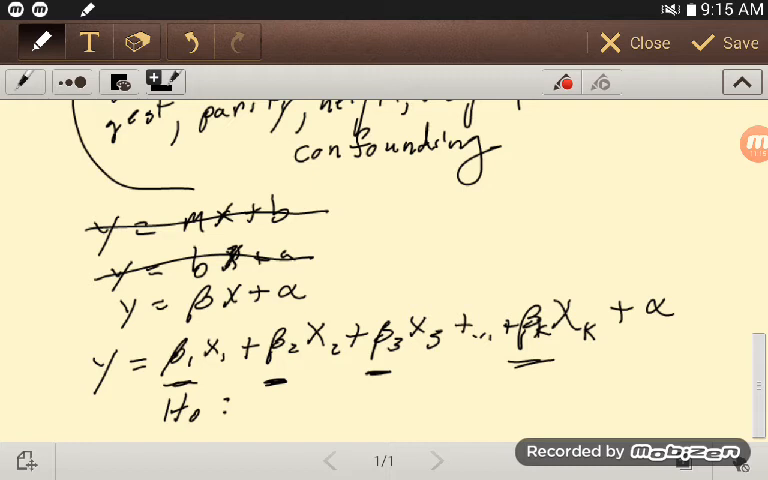
# Step: Write the hypotheses H0: βi = 0 and Ha: βi ≠ 0 below
pyautogui.moveTo(255, 405); pyautogui.dragTo(285, 400)
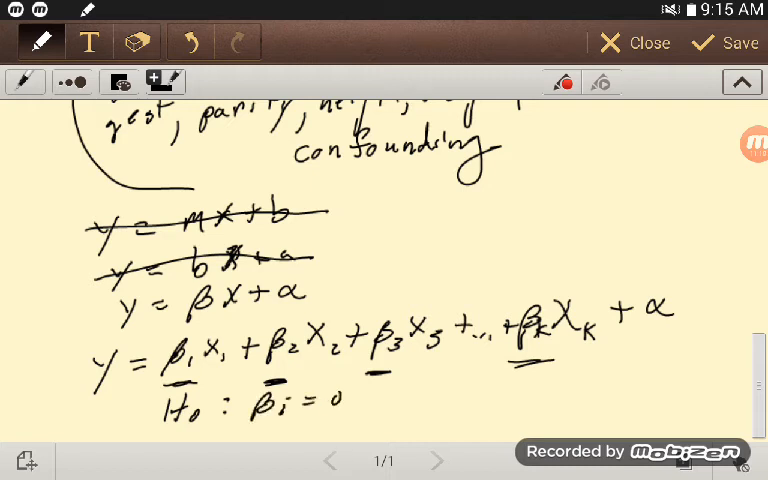
pyautogui.moveTo(360, 395); pyautogui.dragTo(420, 390)
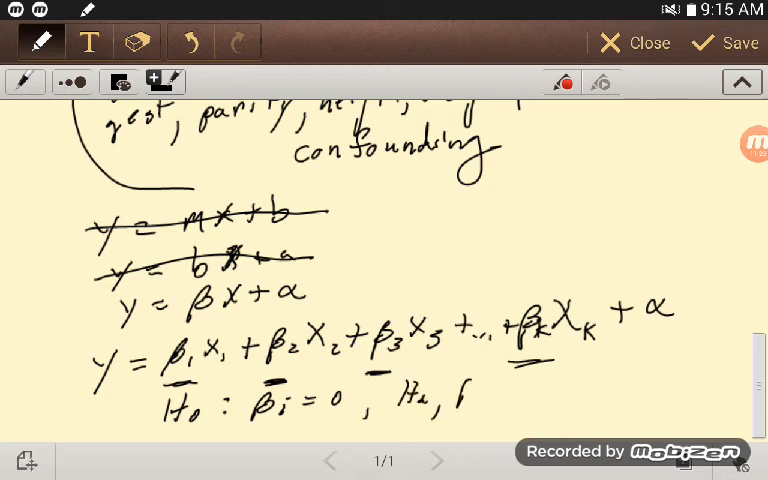
pyautogui.moveTo(465, 390); pyautogui.dragTo(475, 405)
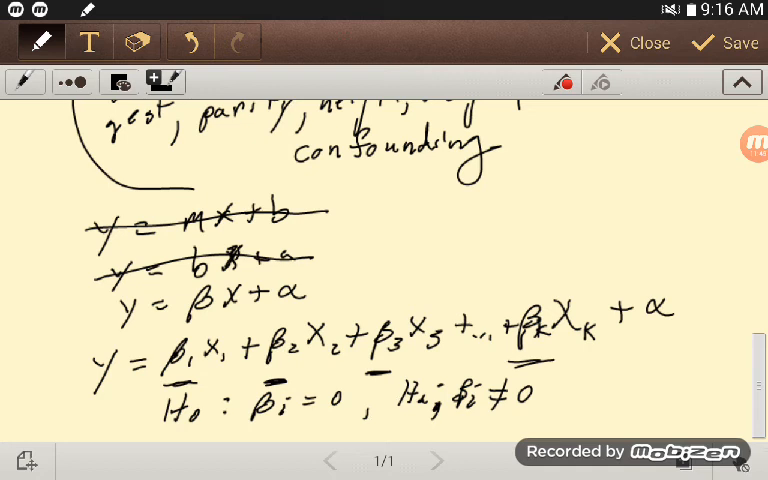
pyautogui.scroll(-3)
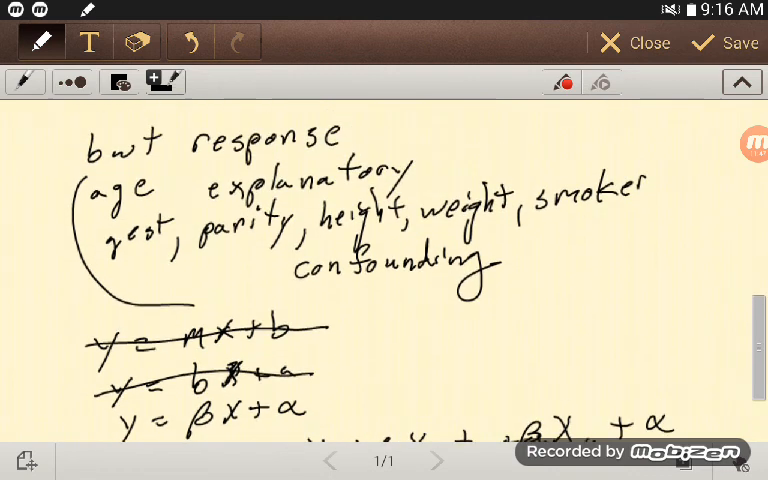
# Step: Draw a tall right-hand bracket beside the height, weight and smoker confounding lines
pyautogui.scroll(-3)
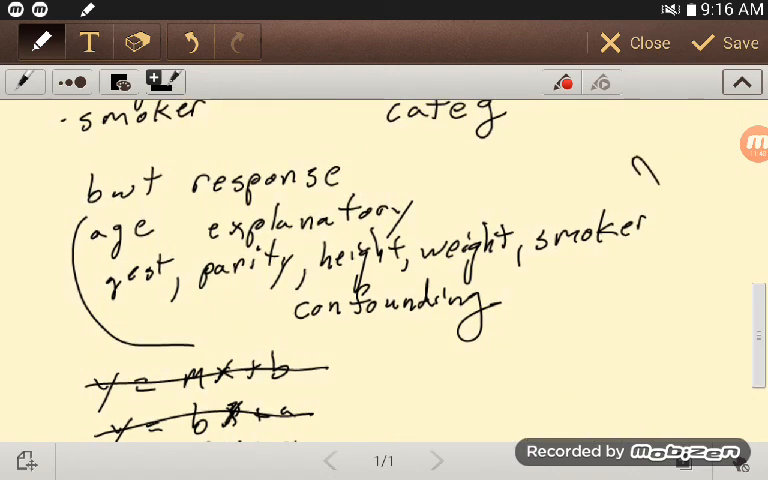
pyautogui.moveTo(640, 160); pyautogui.dragTo(650, 320)
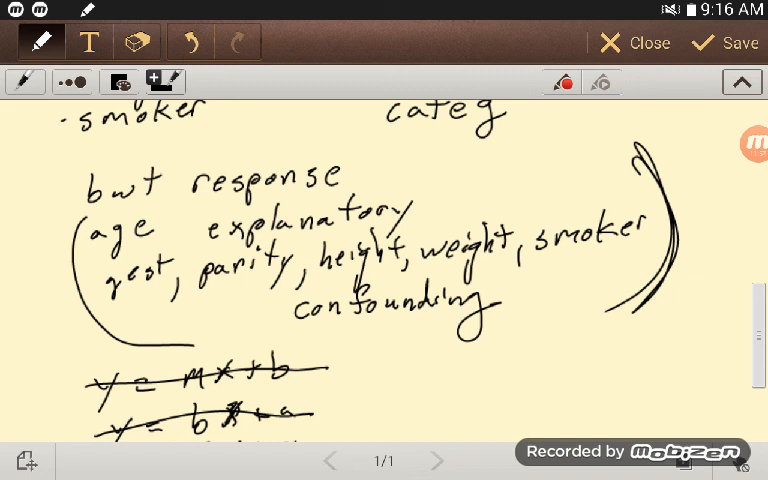
pyautogui.scroll(-3)
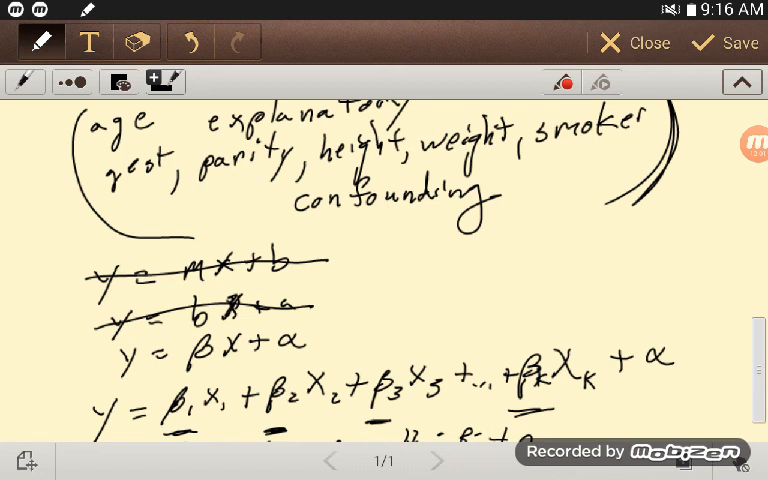
pyautogui.scroll(-3)
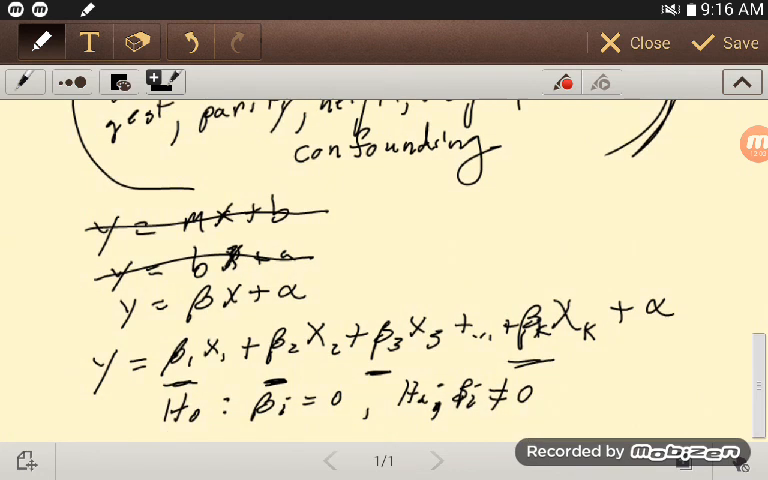